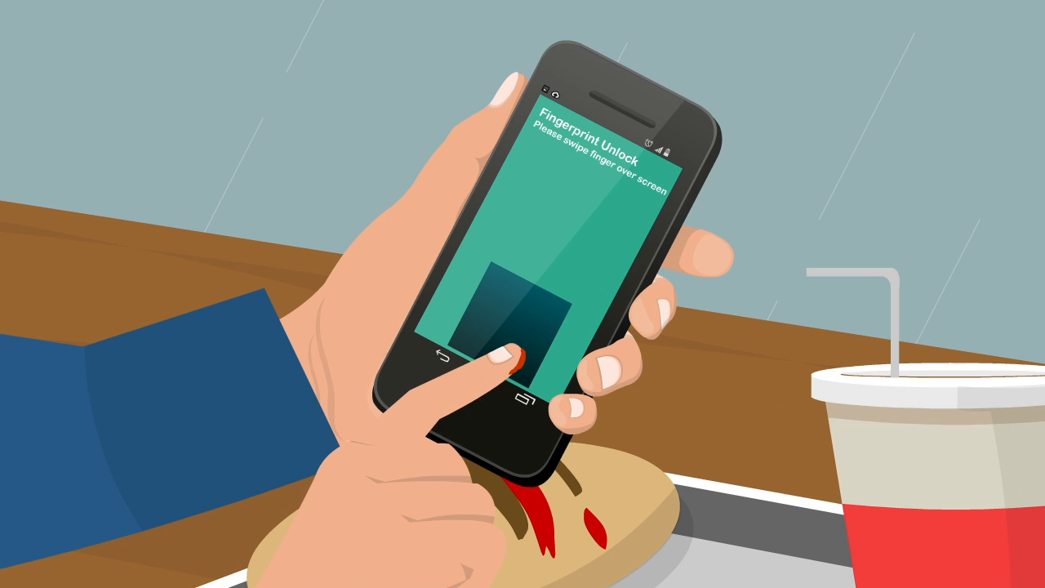
pyautogui.moveTo(498, 360); pyautogui.dragTo(481, 432)
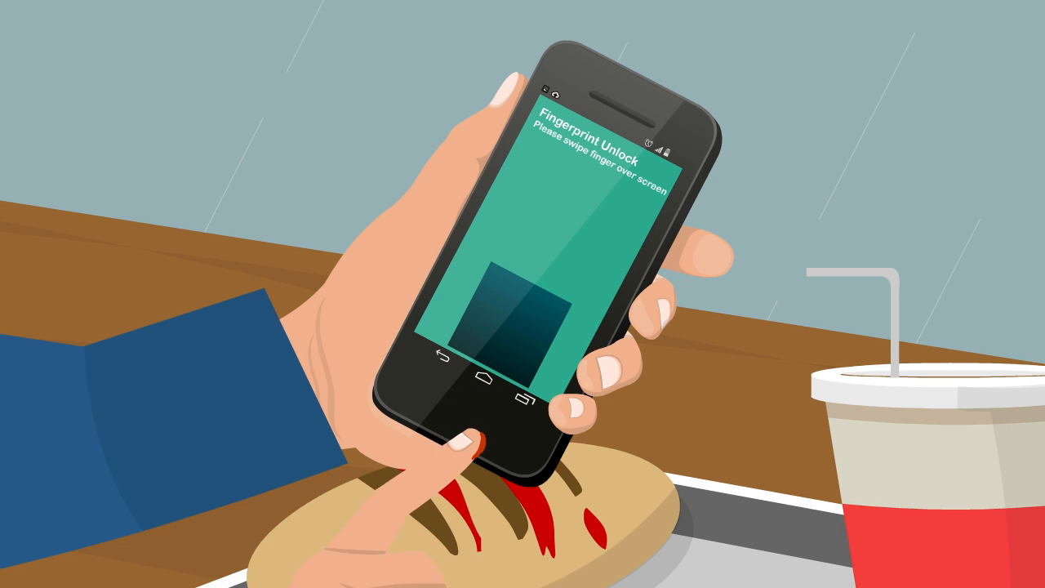